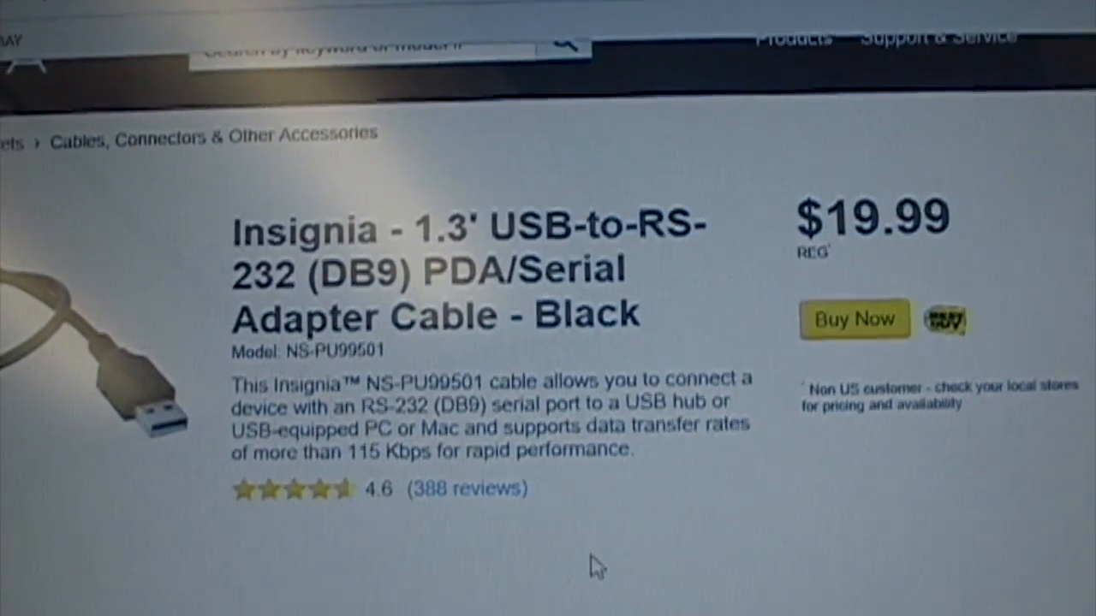
Scroll down the NS-PU99501 adapter page to its support and downloads listing
{"action": "scroll", "scroll_direction": "down", "scroll_amount": 3}
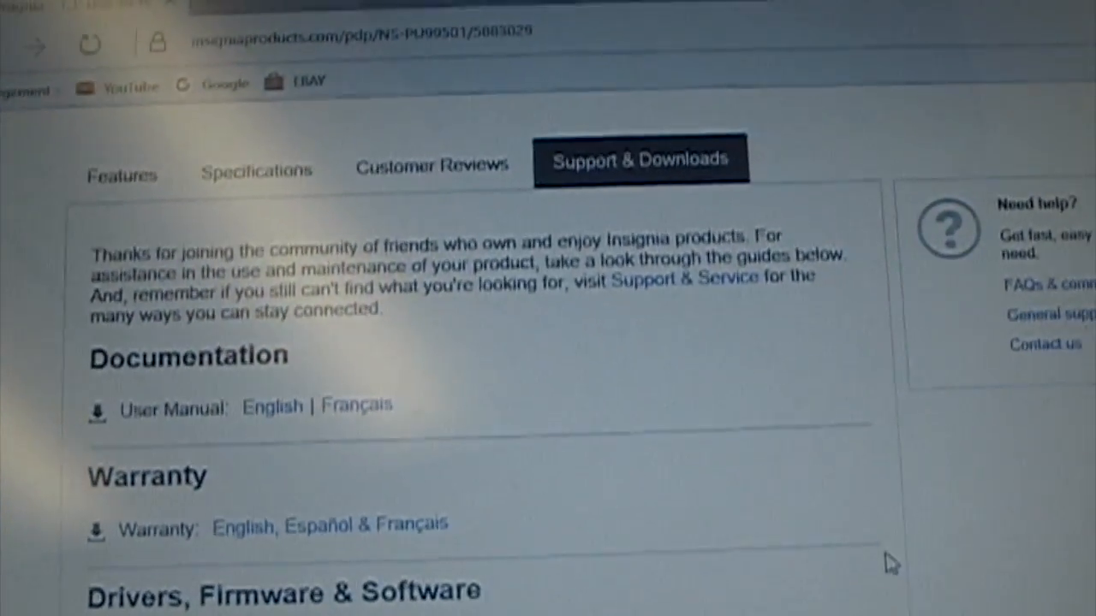
{"action": "scroll", "scroll_direction": "down", "scroll_amount": 3}
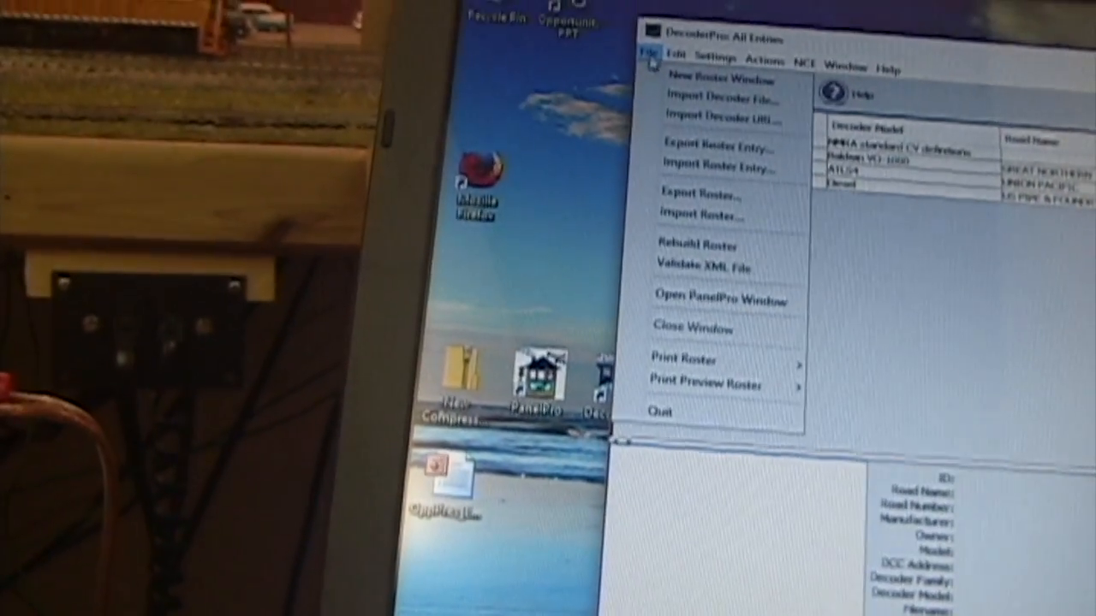
Open the connection preferences and choose NCE as the system manufacturer
{"action": "left_click", "coordinate": [681, 13]}
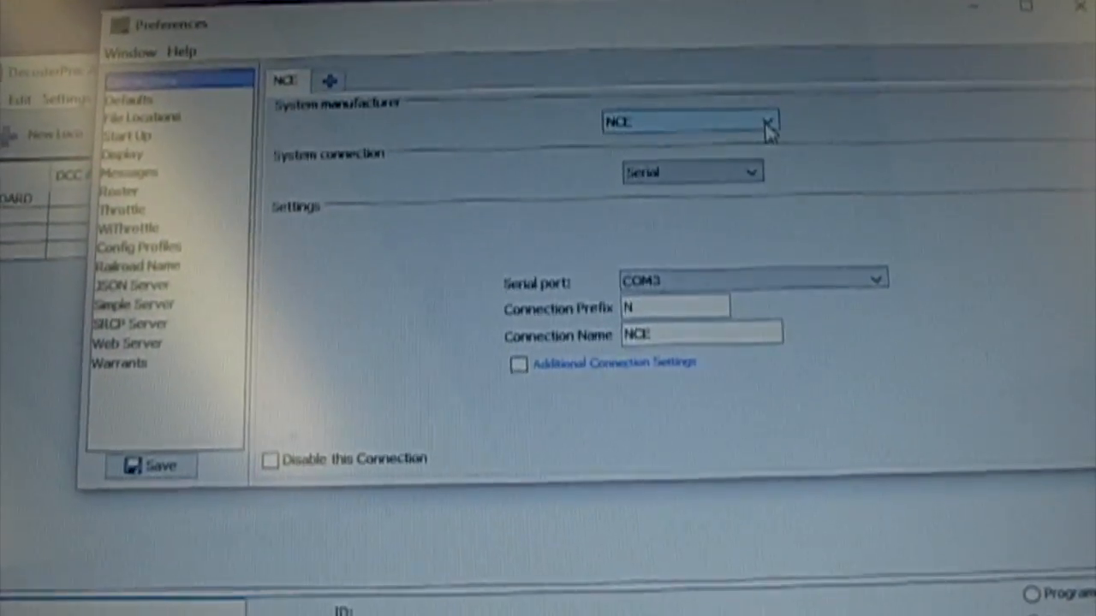
{"action": "left_click", "coordinate": [766, 121]}
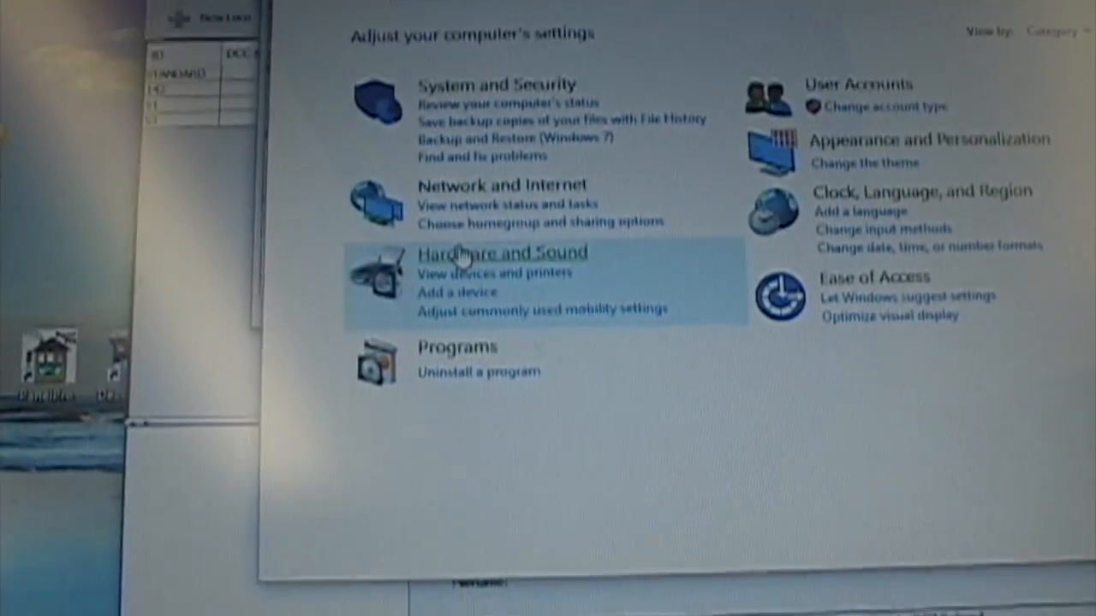
Go to Hardware and Sound in Control Panel and launch Device Manager
{"action": "left_click", "coordinate": [502, 252]}
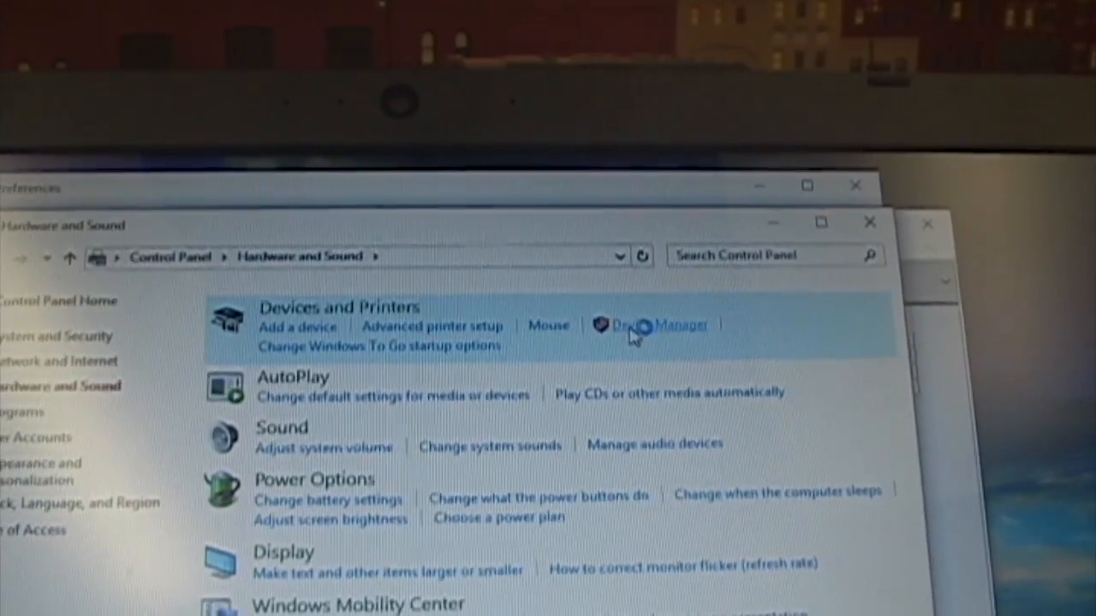
{"action": "left_click", "coordinate": [659, 324]}
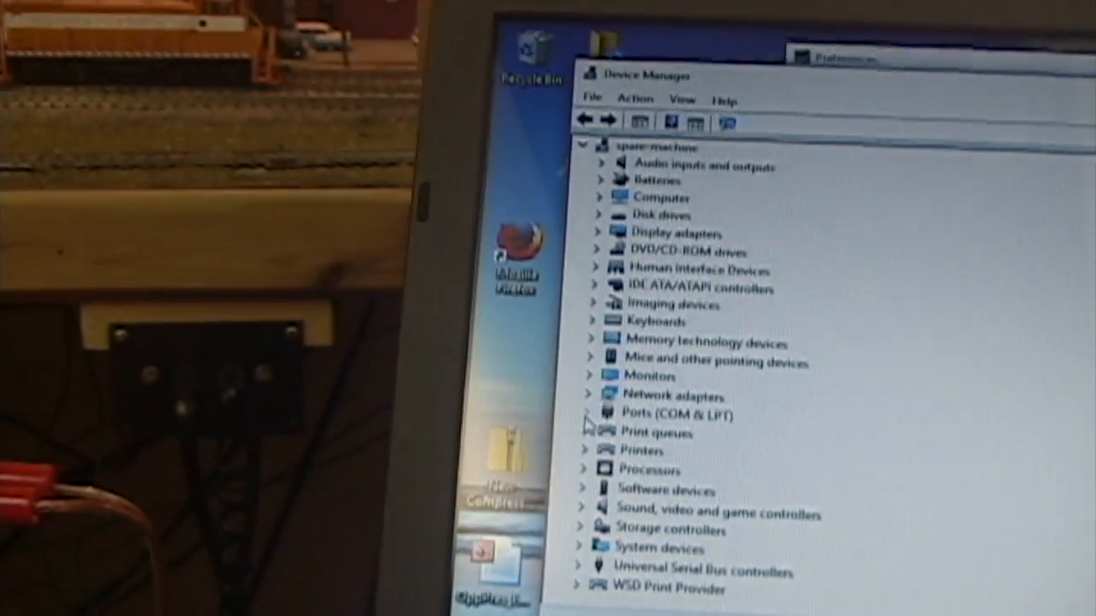
Expand Ports (COM & LPT) and open the Prolific USB-to-Serial COM3 port's properties
{"action": "left_click", "coordinate": [597, 416]}
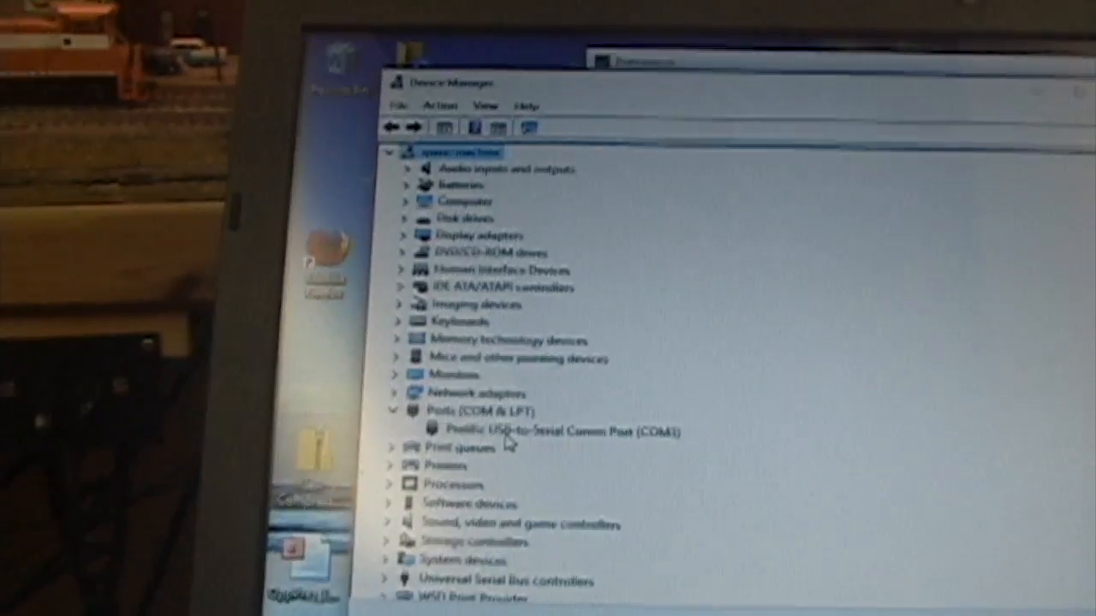
{"action": "double_click", "coordinate": [556, 431]}
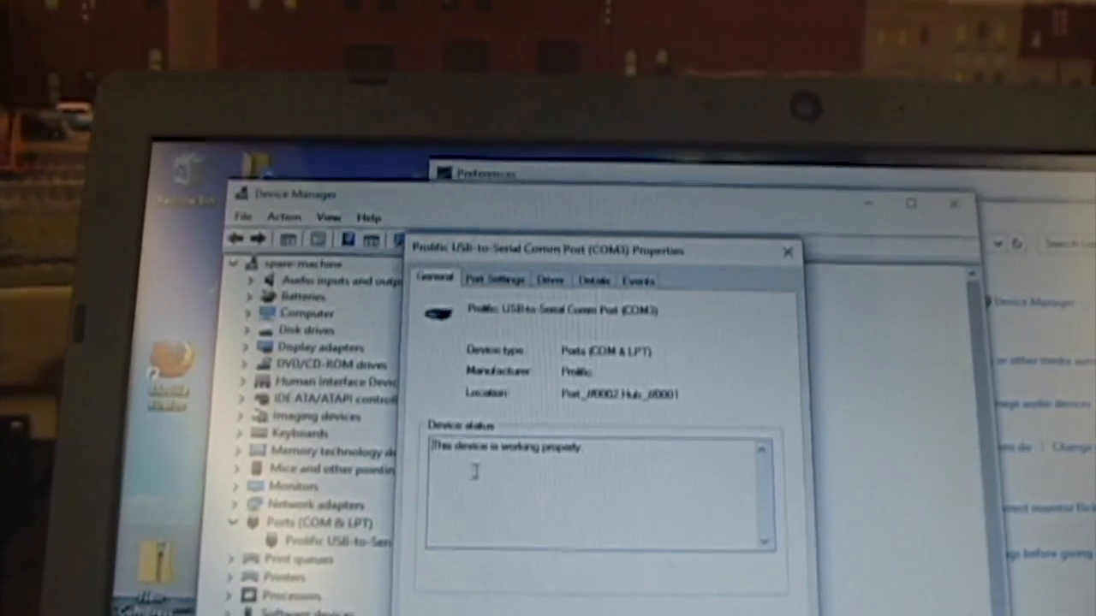
Review the Prolific port's driver (version 3.8.3.0) and start Update Driver Software
{"action": "left_click", "coordinate": [561, 296]}
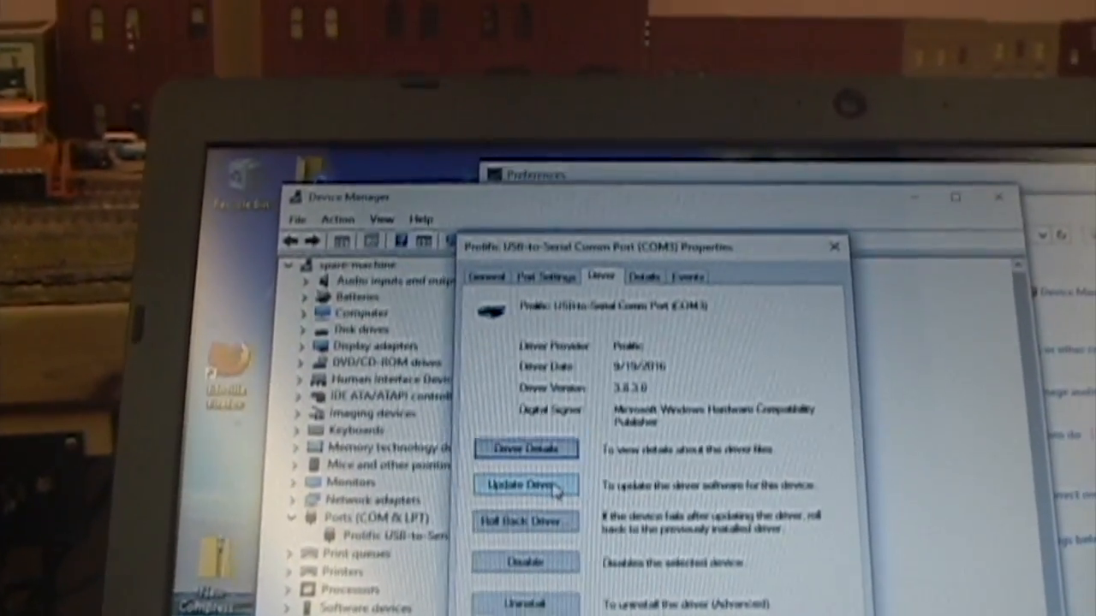
{"action": "left_click", "coordinate": [525, 485]}
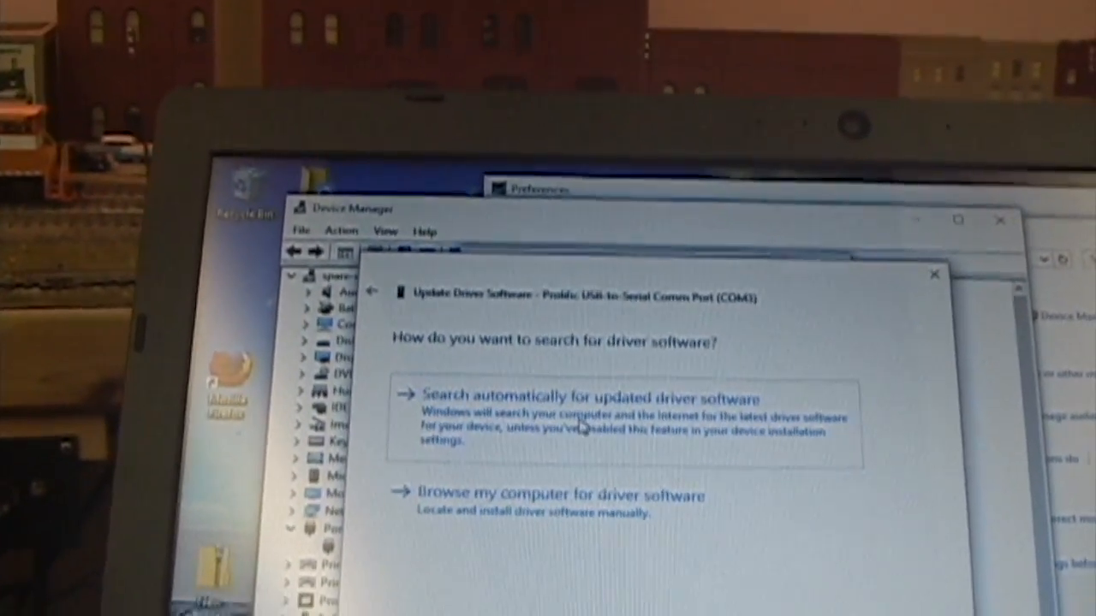
Choose 'Browse my computer for driver software' and pick the downloaded Prolific driver folder
{"action": "left_click", "coordinate": [556, 494]}
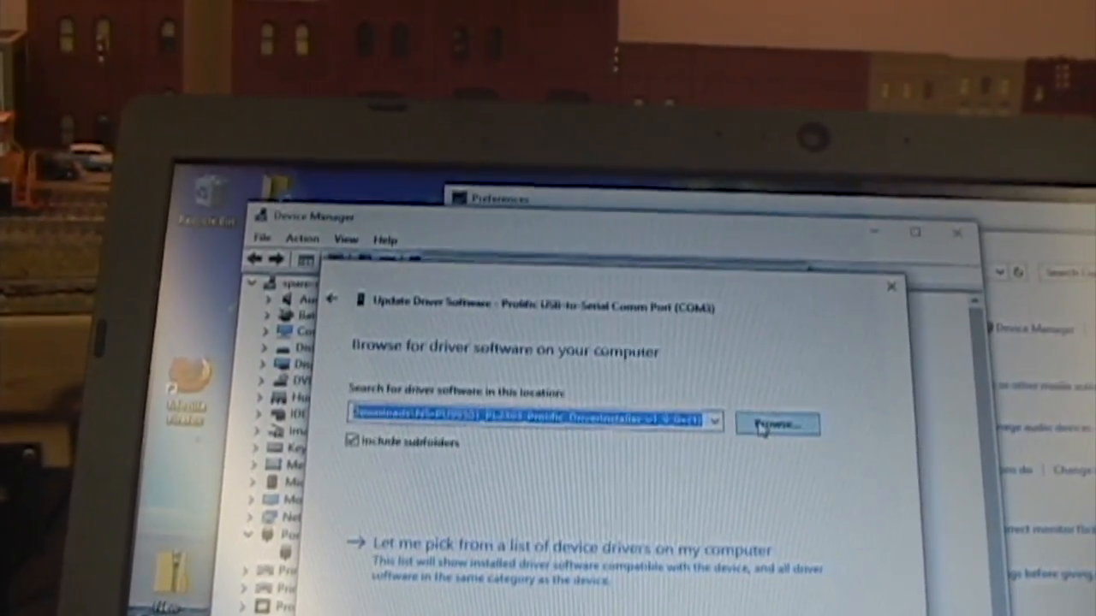
{"action": "left_click", "coordinate": [775, 424]}
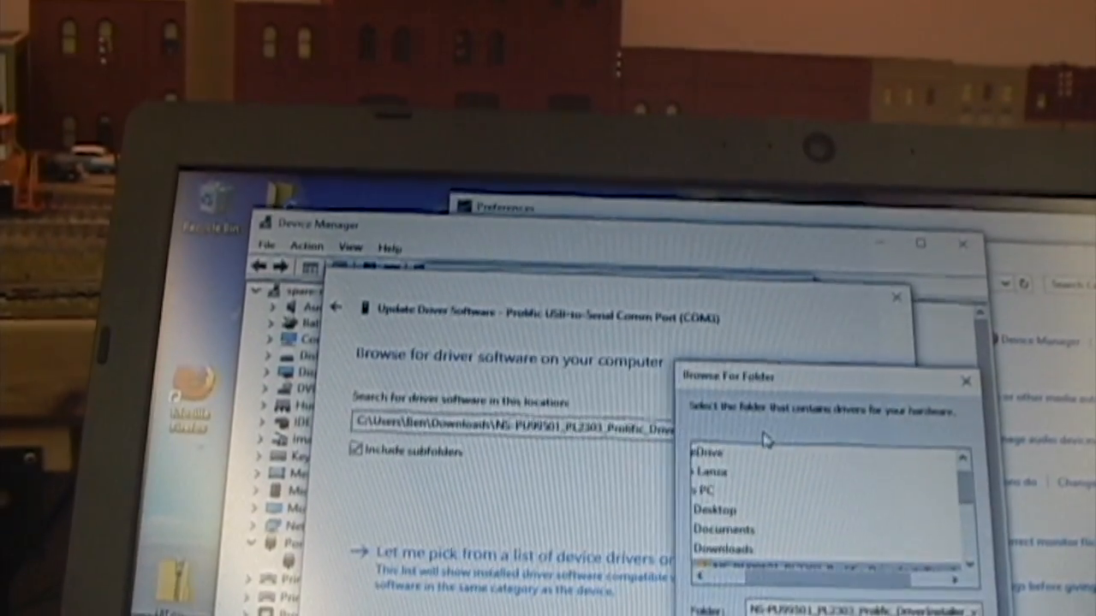
{"action": "scroll", "scroll_direction": "down", "scroll_amount": 3}
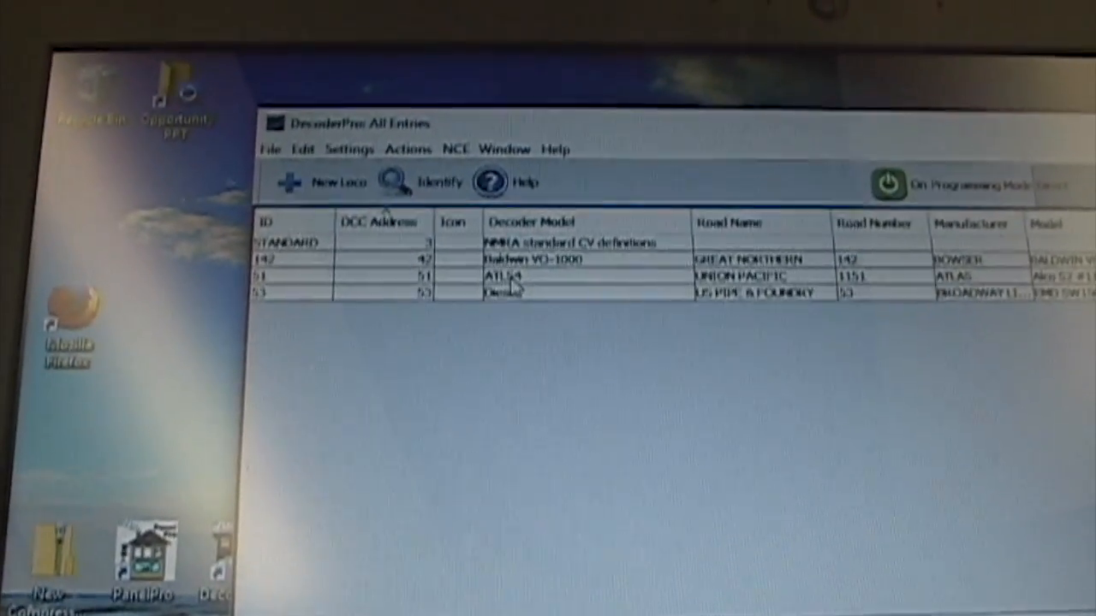
Select roster entry 51 (Union Pacific 1151), set Programming Track, and open its programmer
{"action": "left_click", "coordinate": [500, 275]}
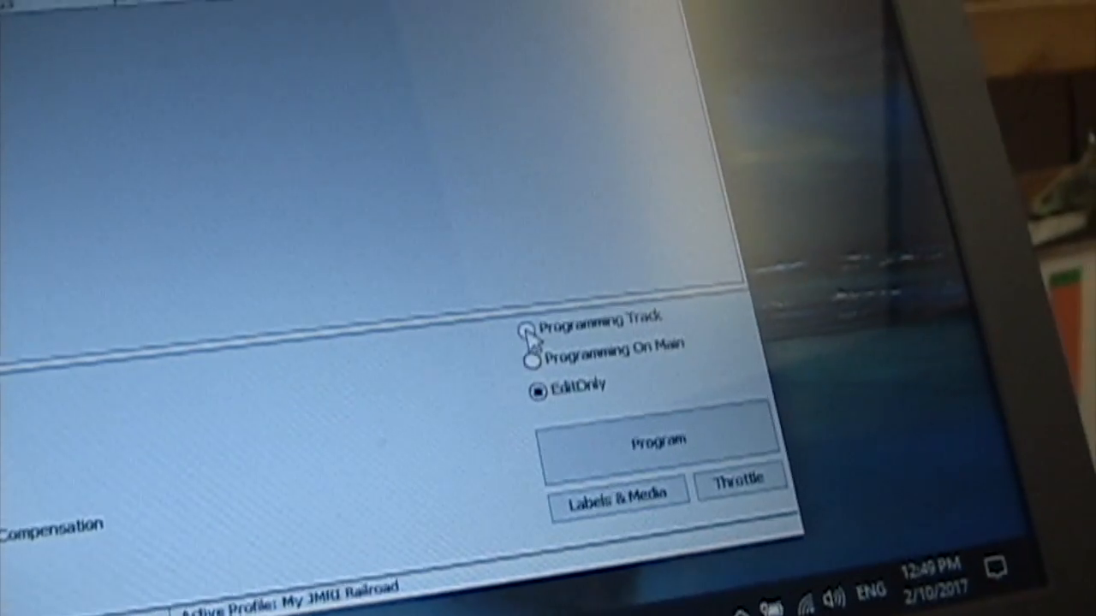
{"action": "left_click", "coordinate": [531, 329]}
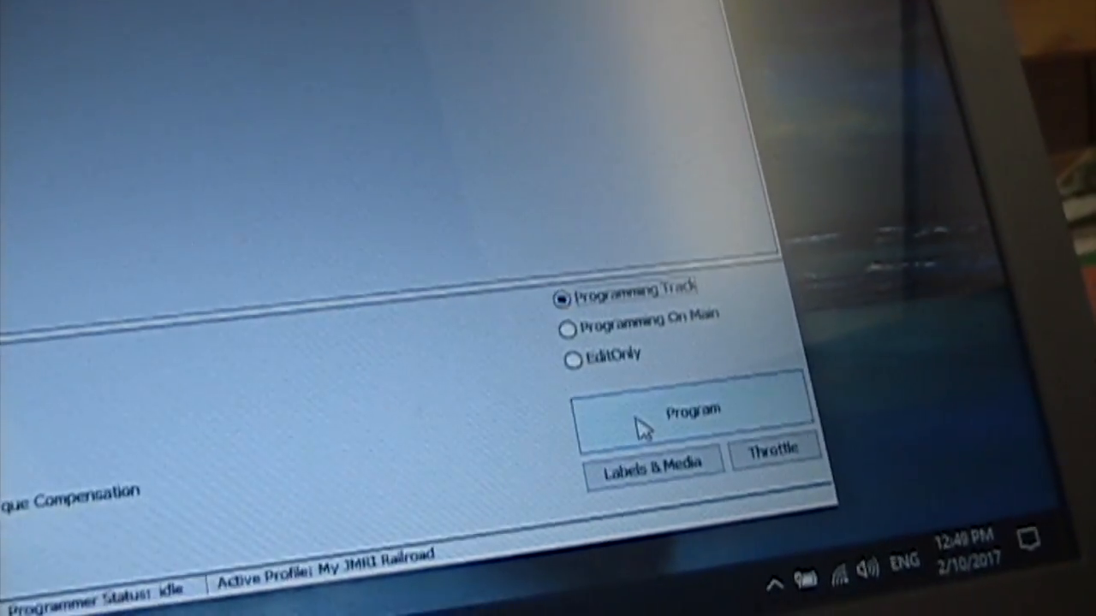
{"action": "left_click", "coordinate": [689, 408]}
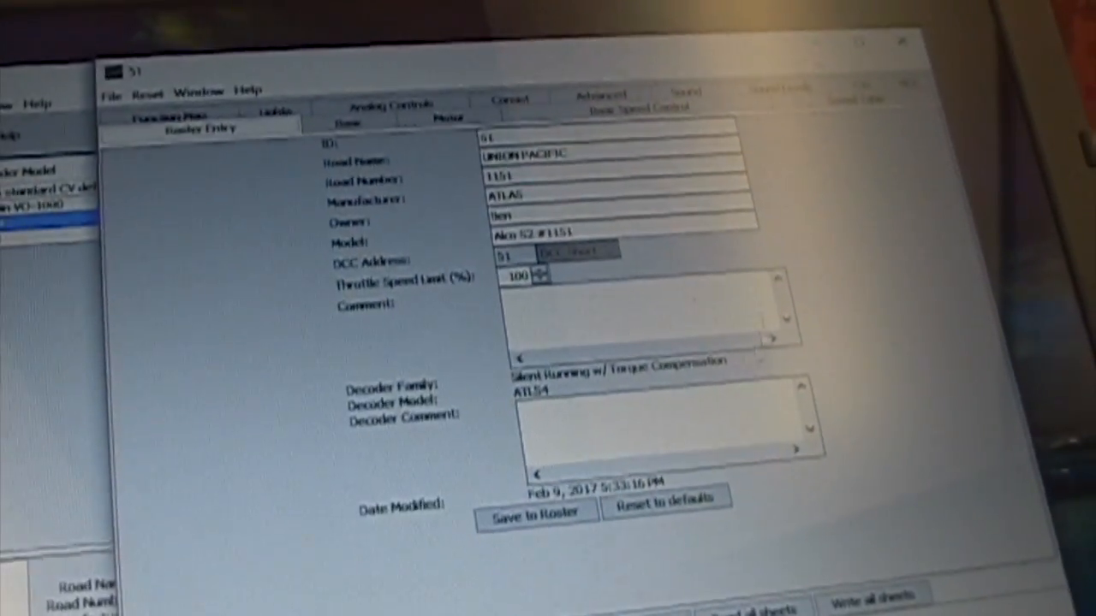
Switch locomotive 51's programmer window to a different tab
{"action": "left_click", "coordinate": [360, 108]}
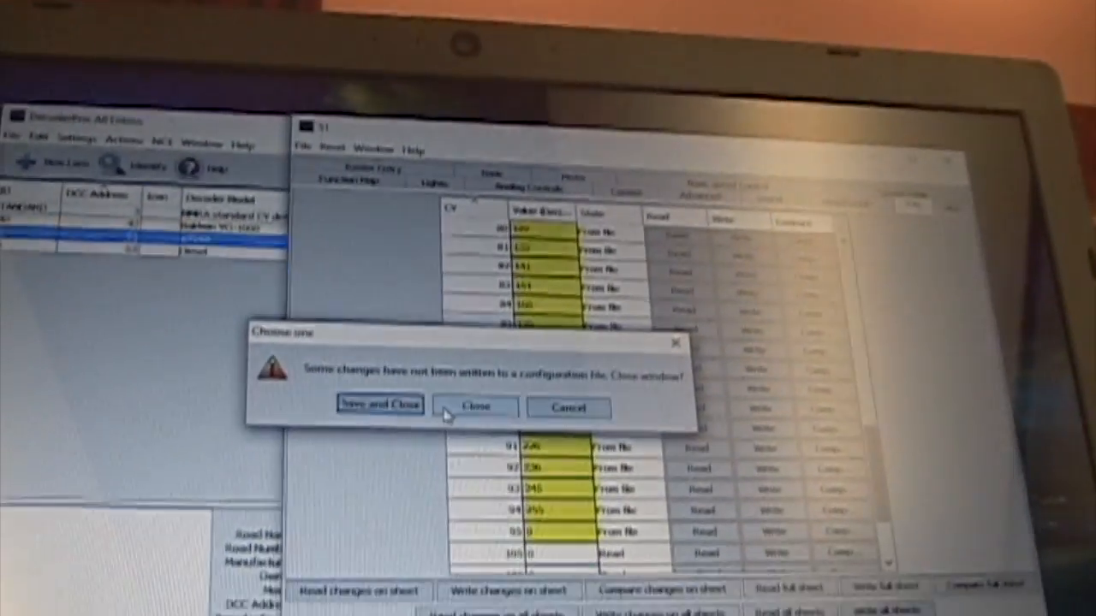
Choose Close rather than Save and Close when shutting locomotive 51's programmer
{"action": "left_click", "coordinate": [475, 407]}
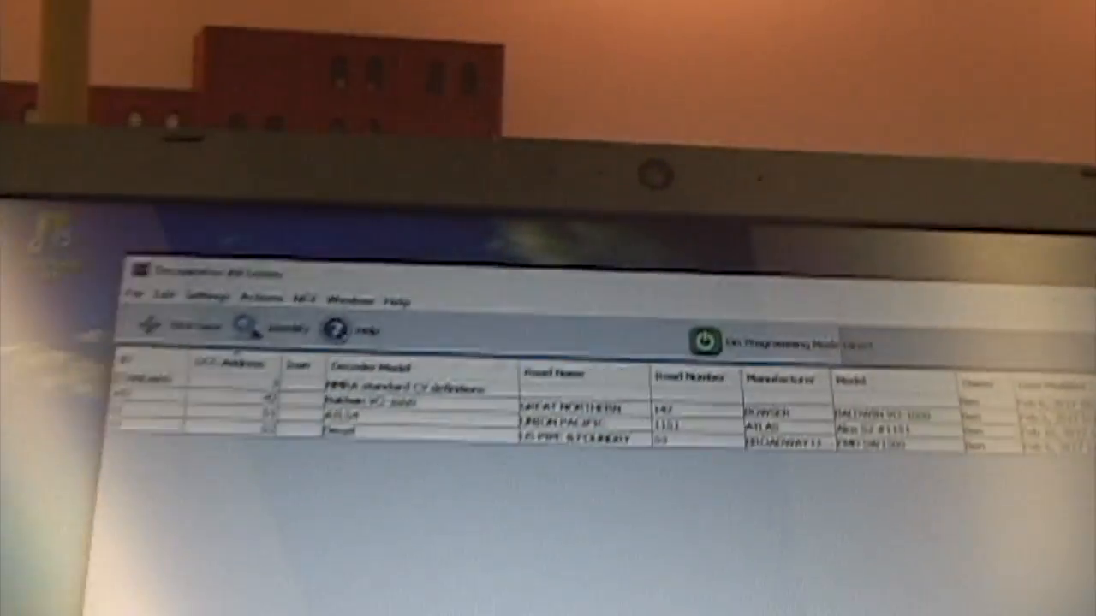